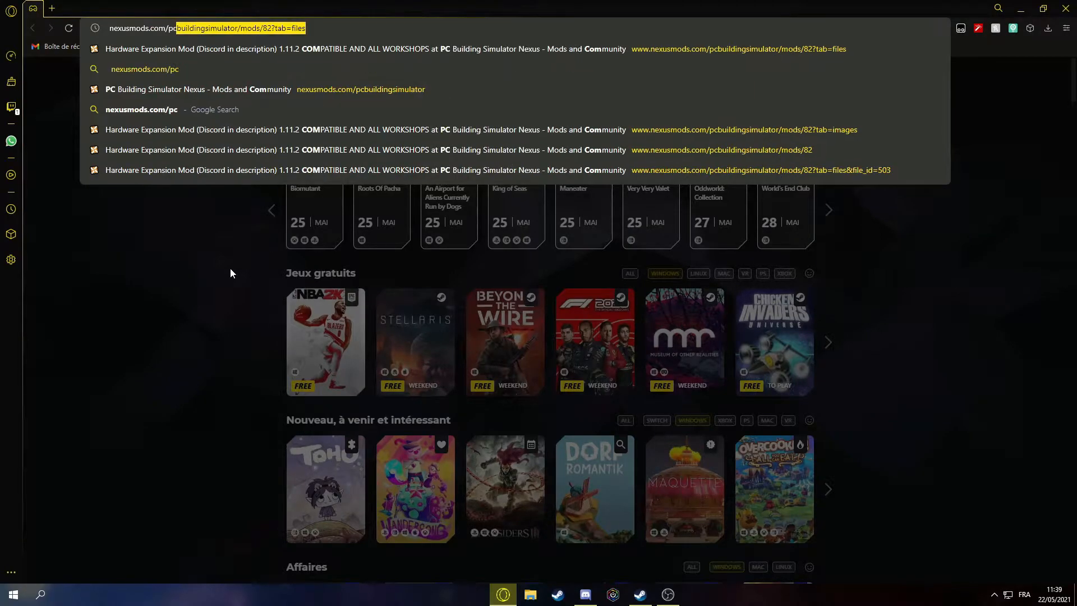
# Go to nexusmods.com/pcbuildingsimulator and open the Hardware Expansion Mod from Popular (All time).
pyautogui.write('buildingsimulato')
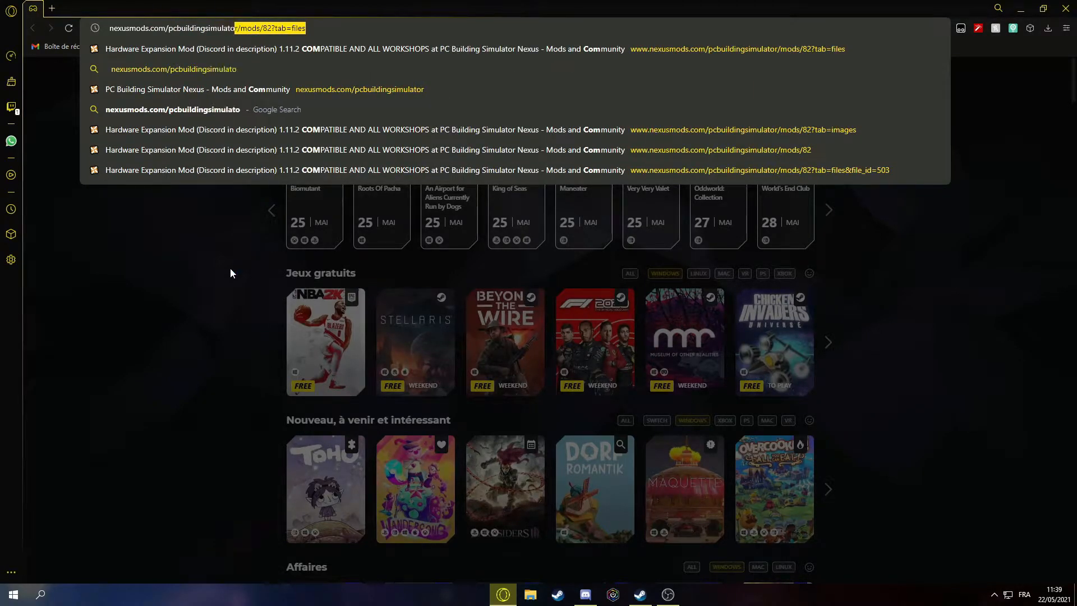
pyautogui.click(173, 69)
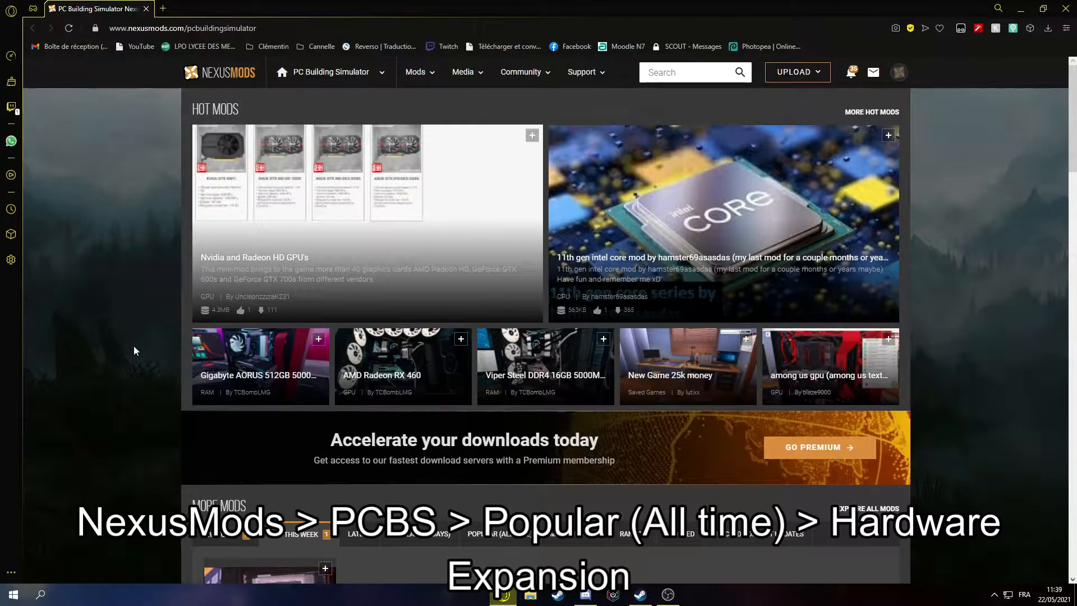
pyautogui.scroll(-3)
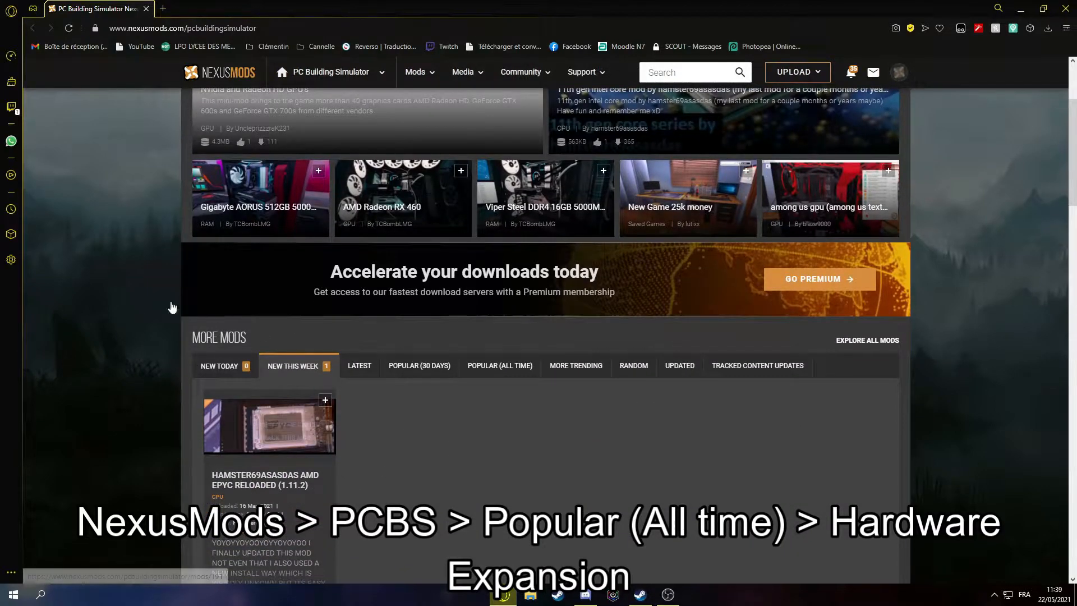
pyautogui.click(500, 366)
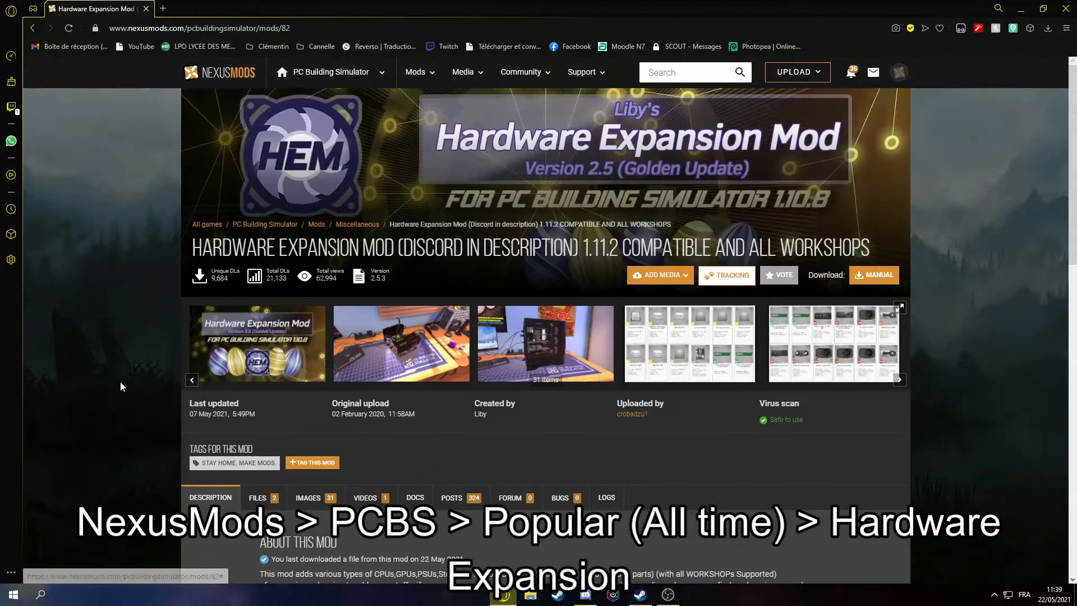
# Choose Manual Download for STEAM_PCBS_Hardware-Expansion_2.5.3 from the mod's Files list.
pyautogui.scroll(-3)
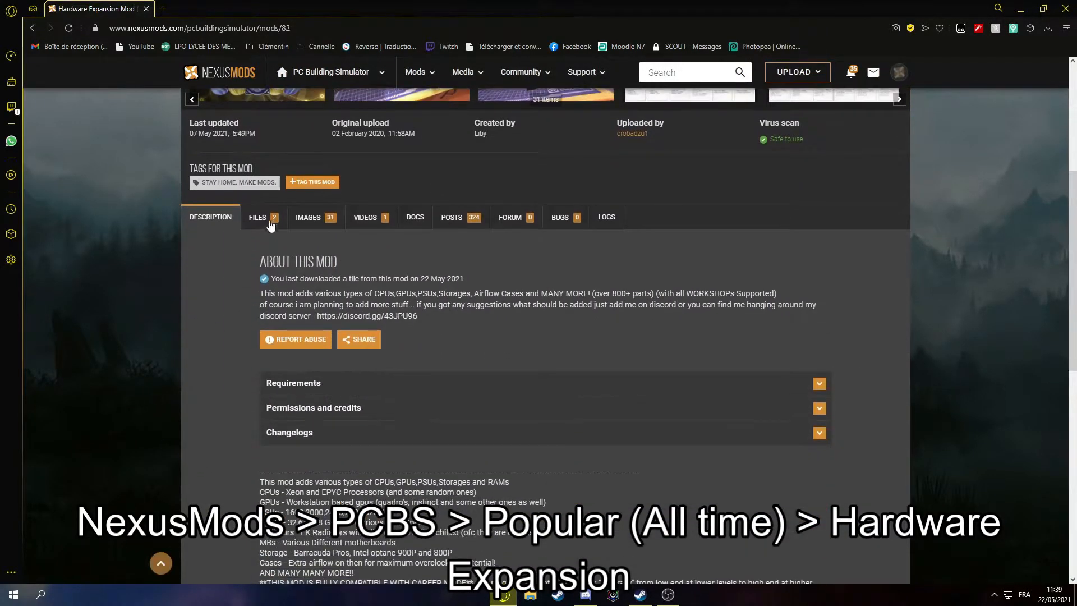
pyautogui.click(258, 217)
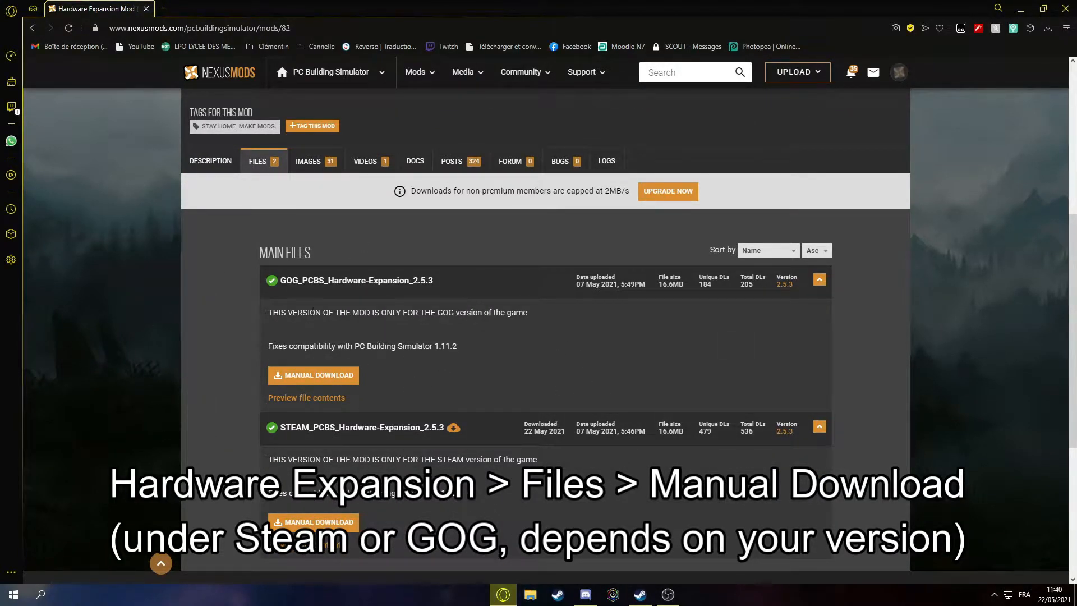
pyautogui.moveTo(273, 511)
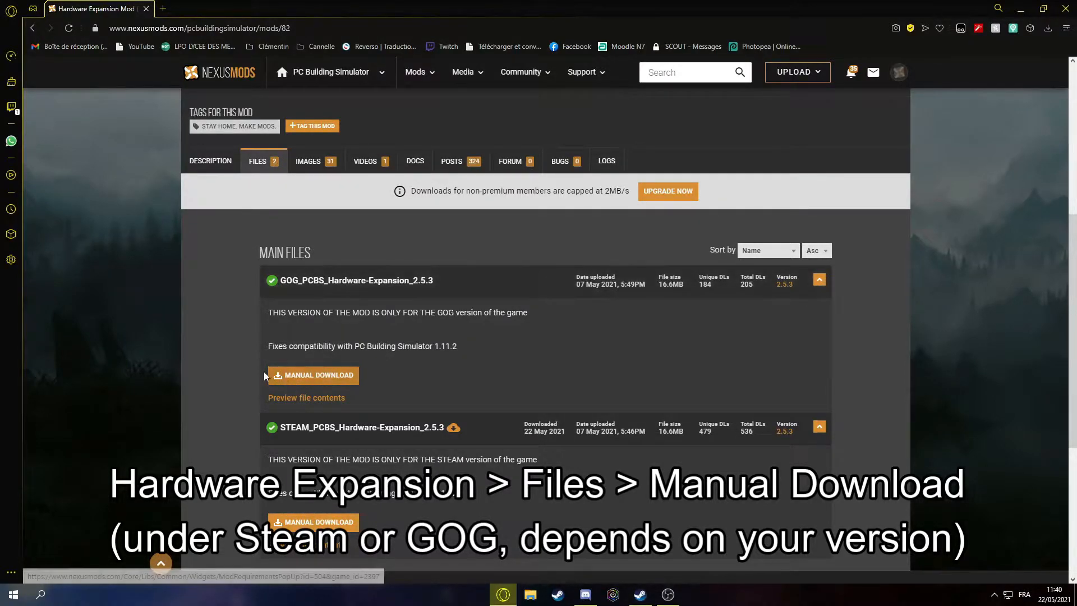
pyautogui.scroll(-3)
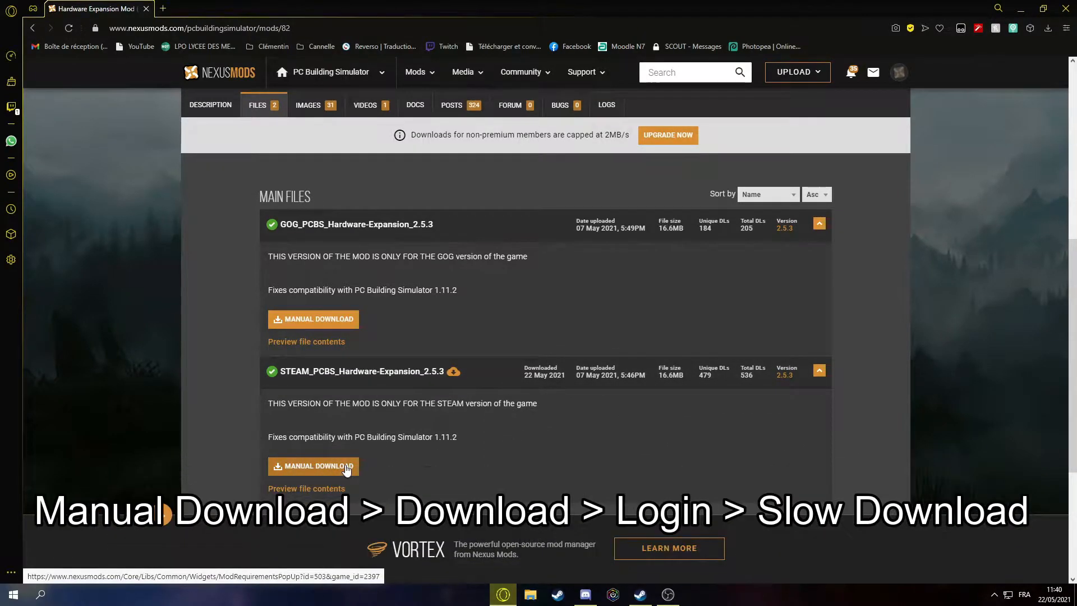
pyautogui.click(313, 465)
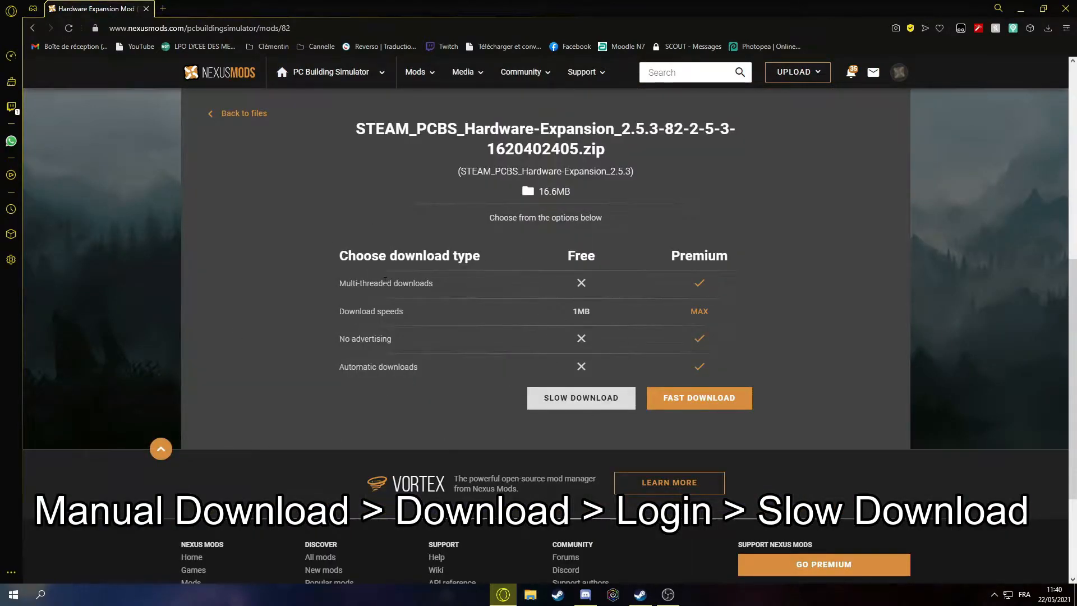
pyautogui.moveTo(304, 311)
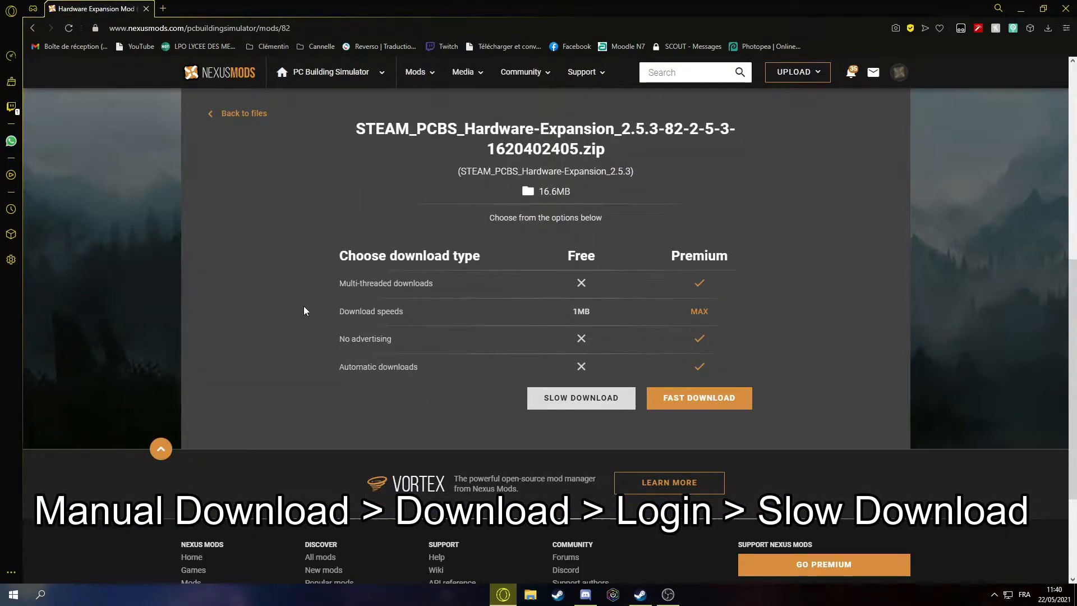
pyautogui.moveTo(398, 226)
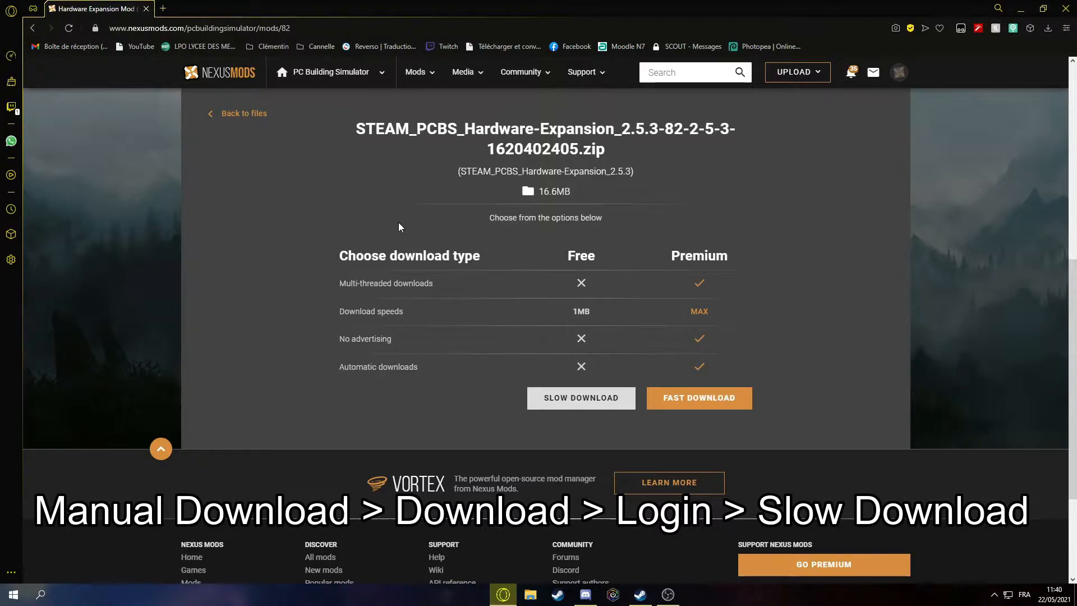
pyautogui.moveTo(302, 391)
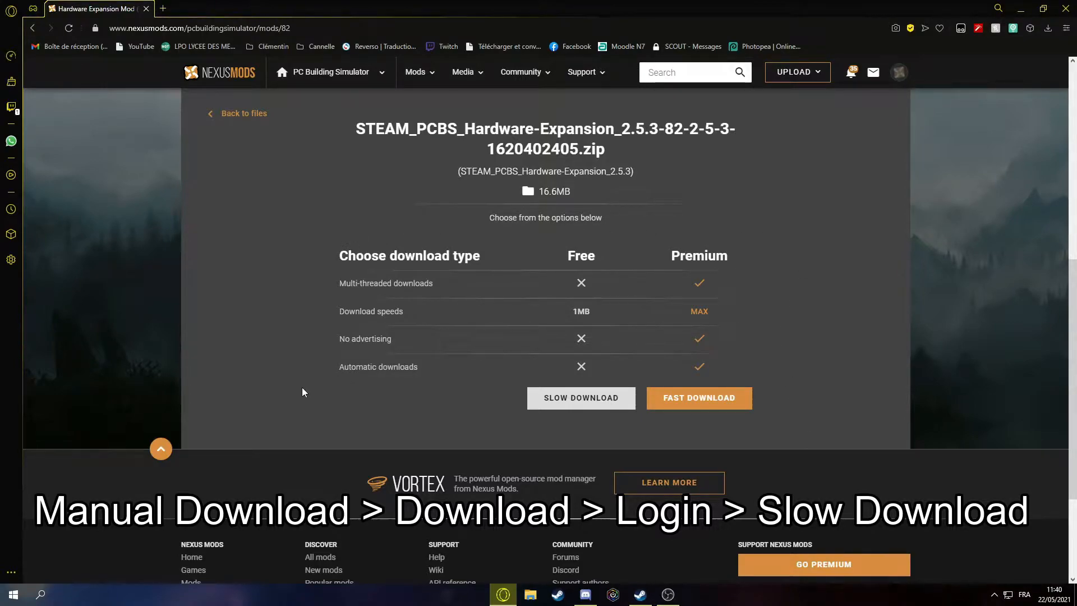
# Start the Slow Download of the Steam zip and show the finished file in its folder.
pyautogui.click(579, 397)
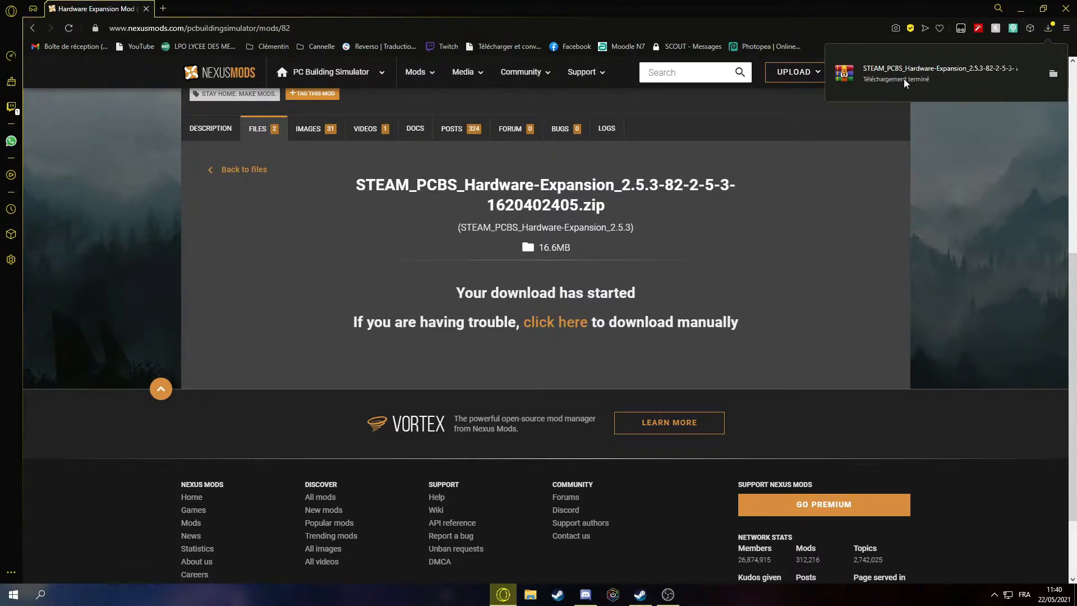
pyautogui.moveTo(984, 76)
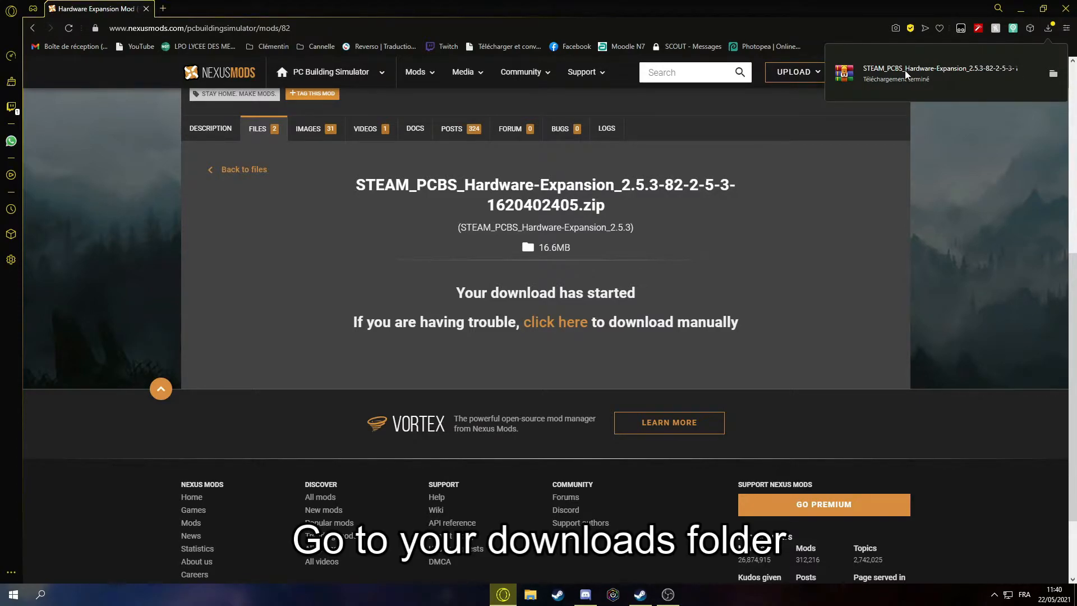
pyautogui.click(528, 595)
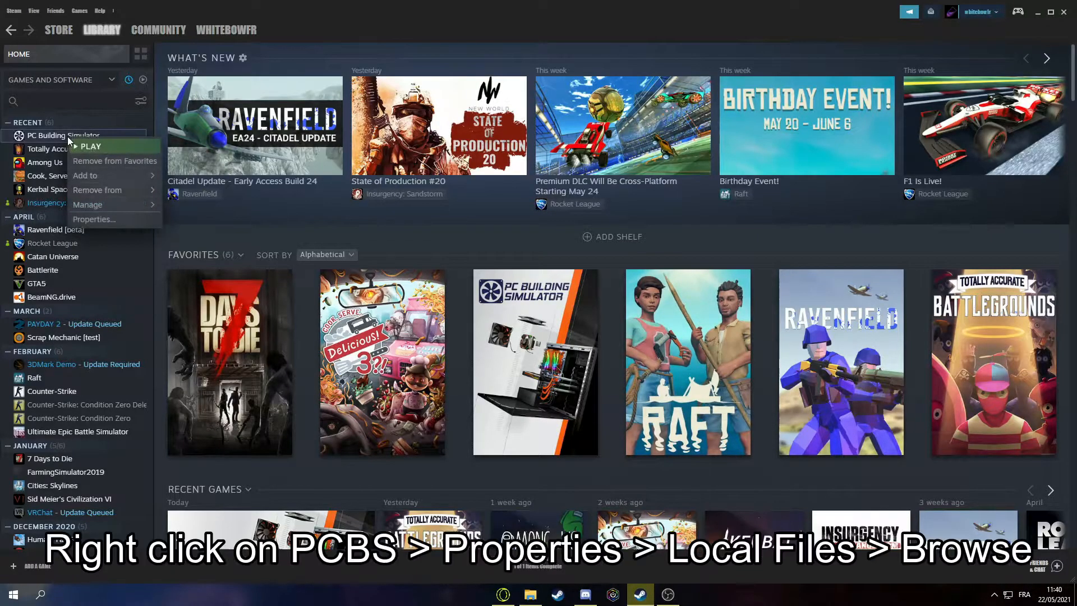
# Browse PC Building Simulator's Local Files from its Steam Library properties.
pyautogui.click(93, 219)
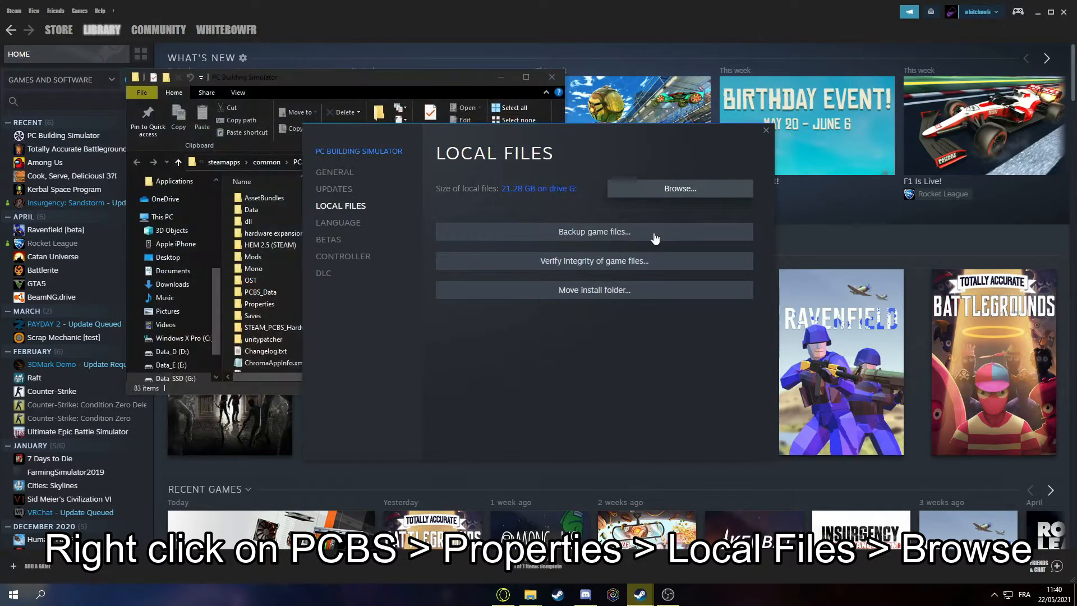
pyautogui.click(680, 188)
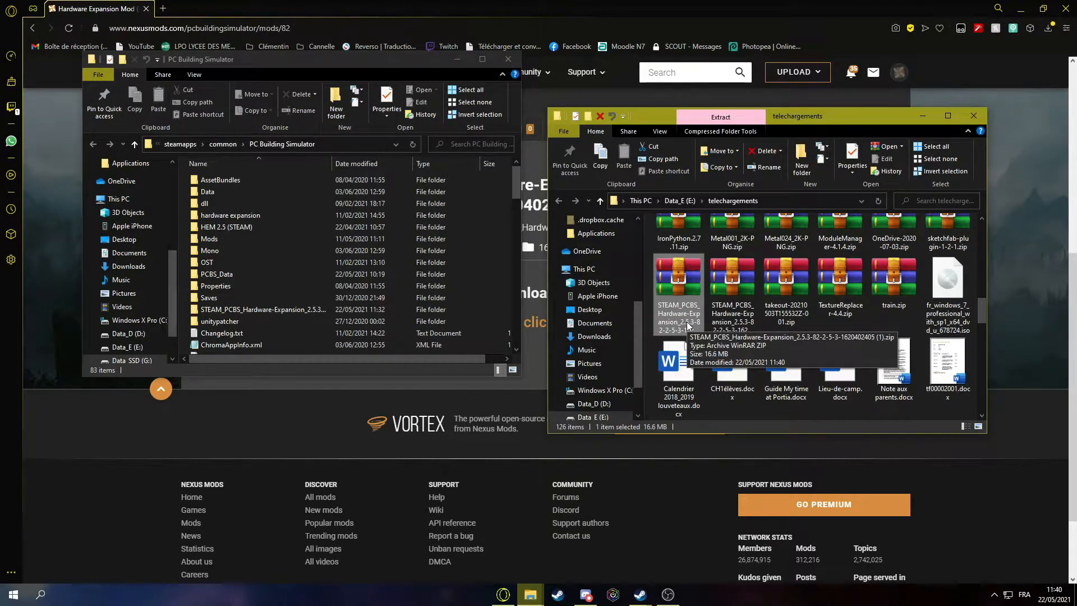
pyautogui.moveTo(692, 311)
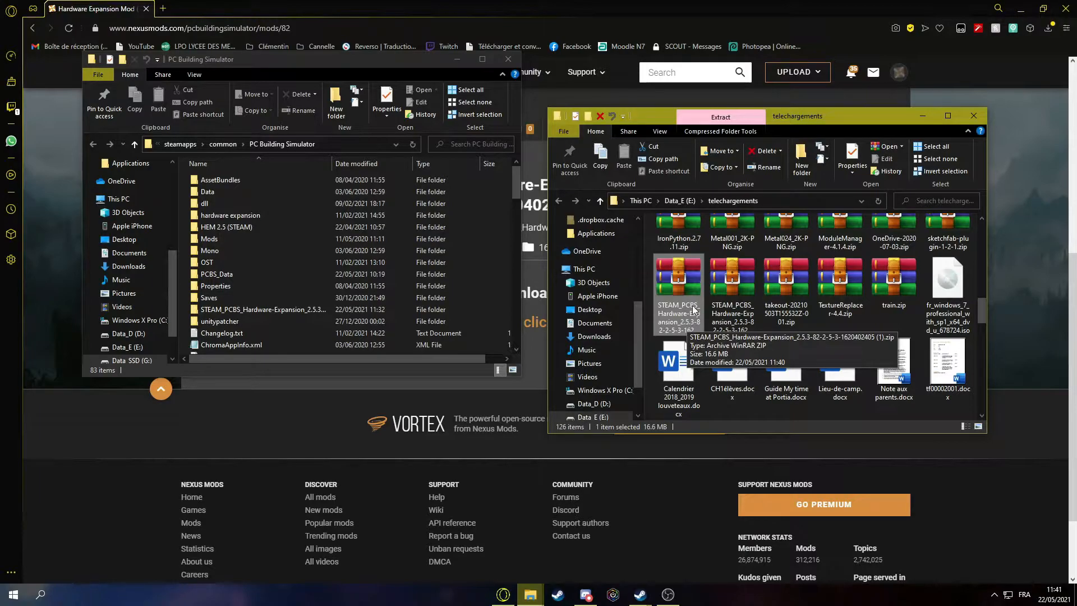
pyautogui.moveTo(689, 317)
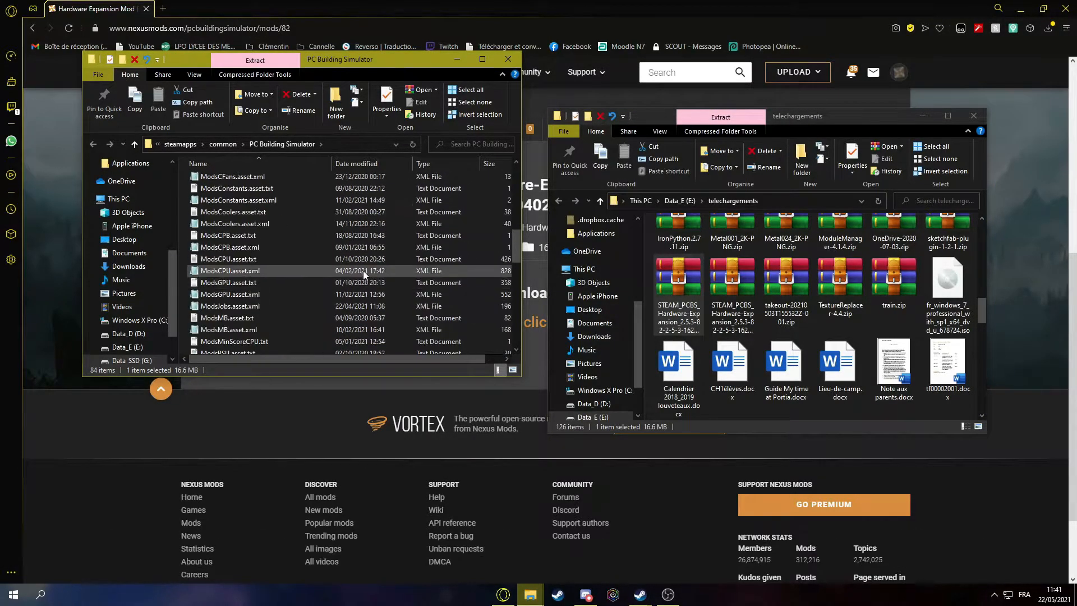
# Locate the dragged STEAM_PCBS_Hardware-Expansion zip inside steamapps\common\PC Building Simulator.
pyautogui.scroll(-3)
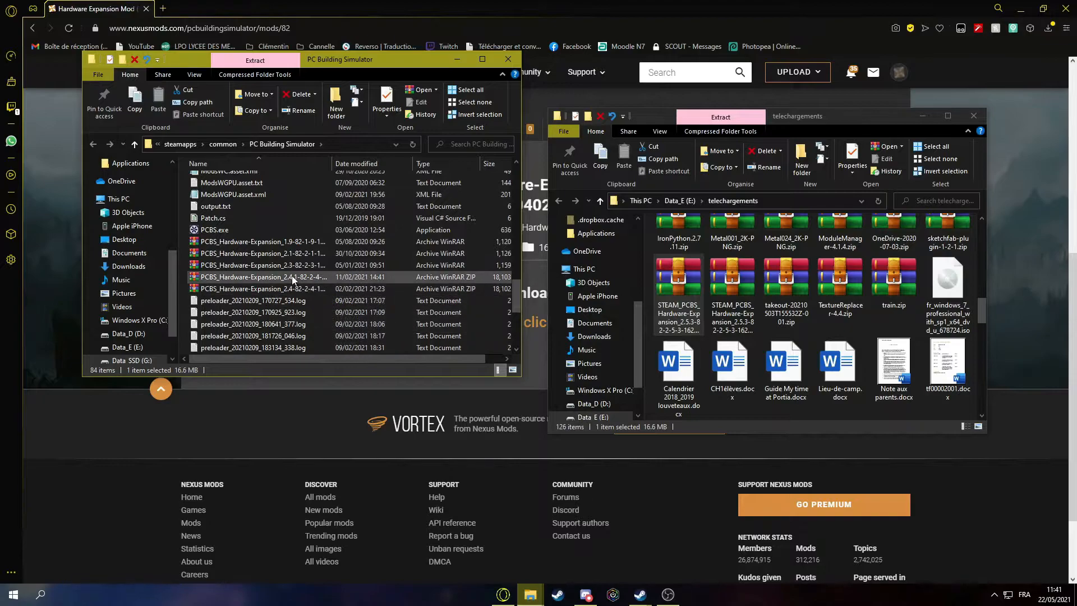
pyautogui.scroll(-3)
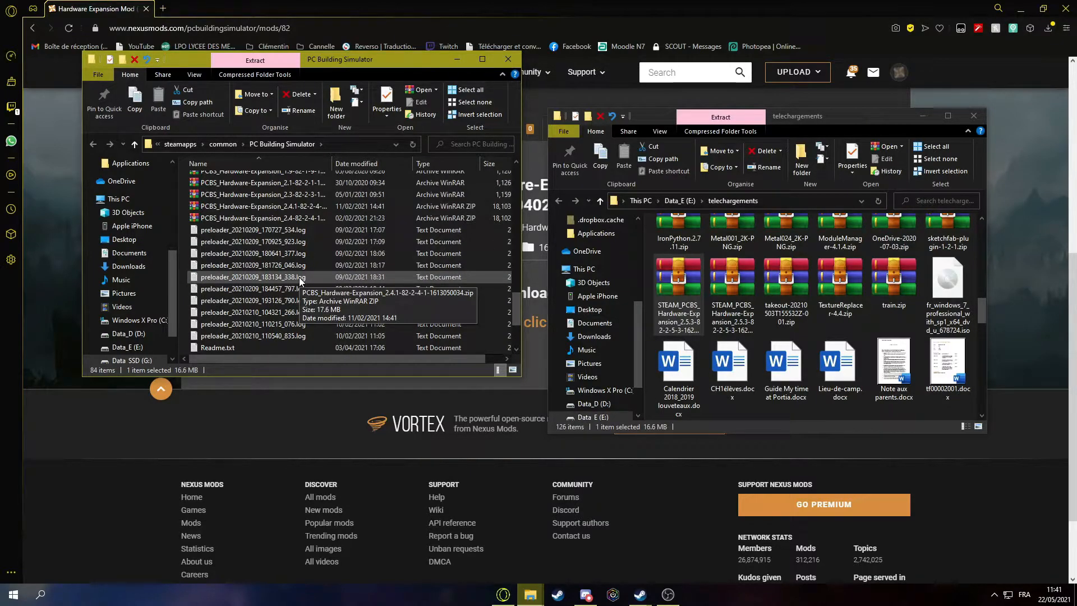
pyautogui.scroll(-3)
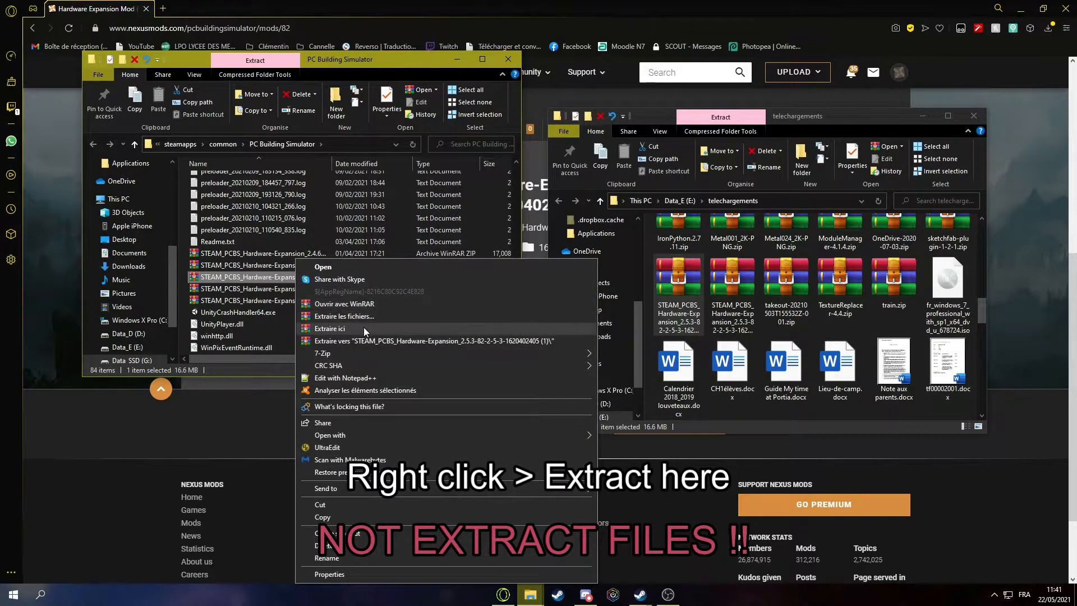
# Extract the zip here with Yes for all, then launch the game showing HEM 2.5.3 loaded.
pyautogui.click(332, 328)
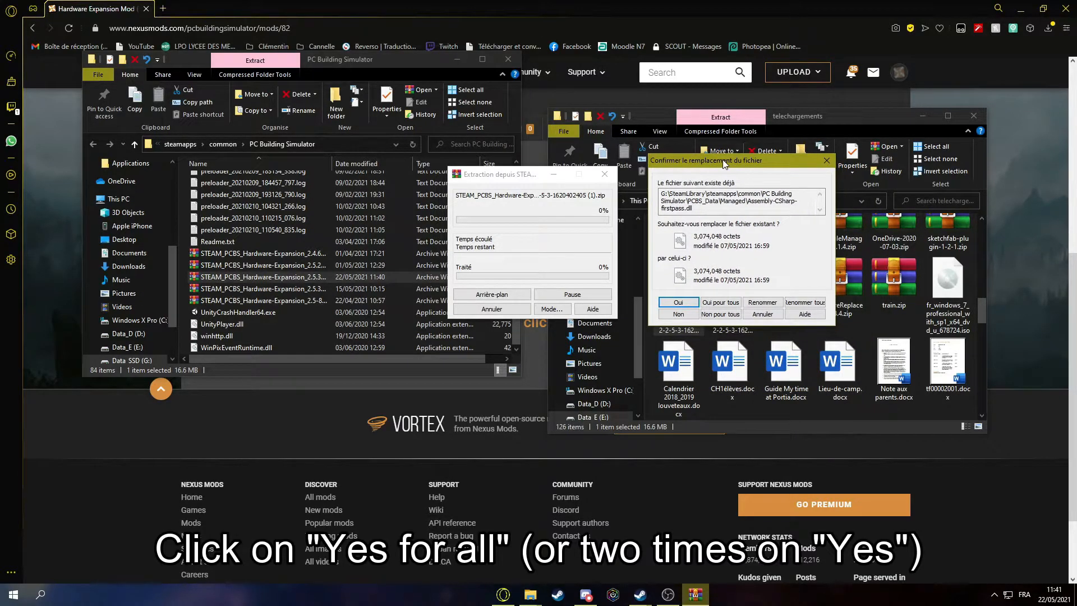
pyautogui.click(720, 302)
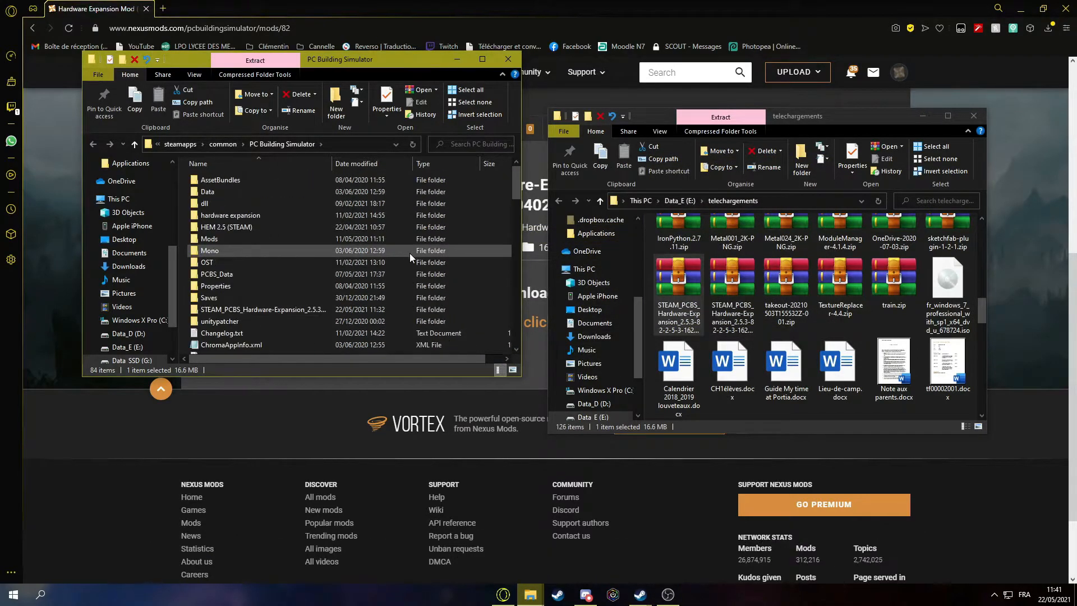
pyautogui.click(209, 237)
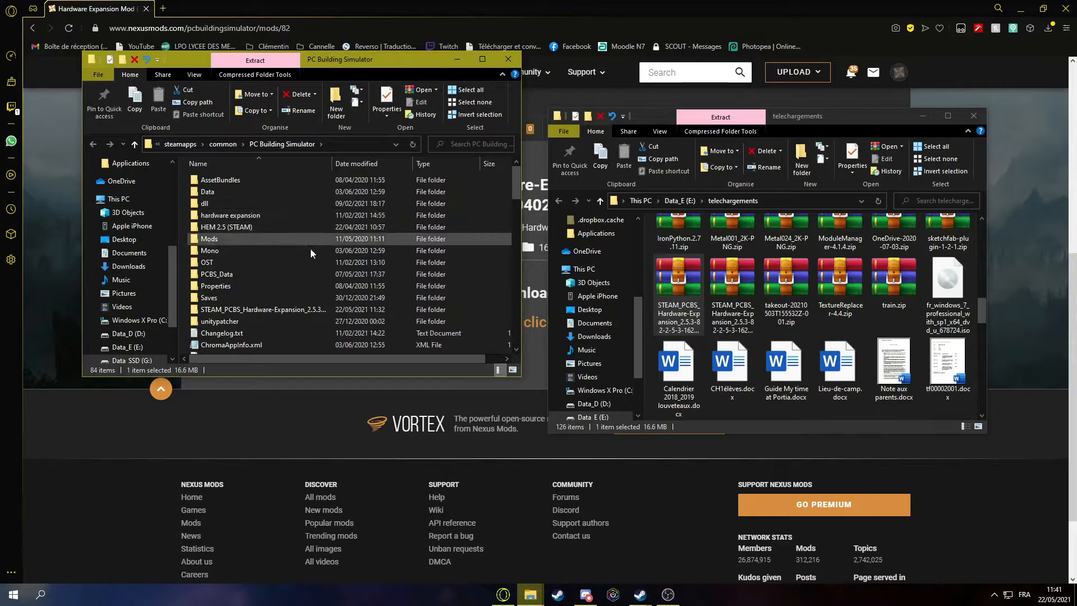
pyautogui.click(638, 594)
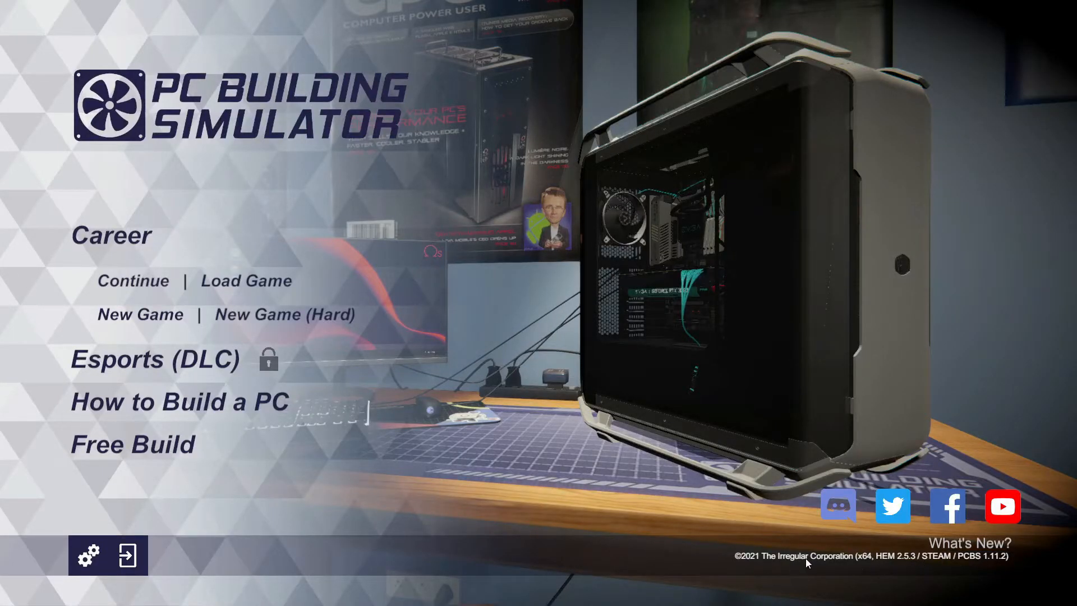
pyautogui.moveTo(877, 557)
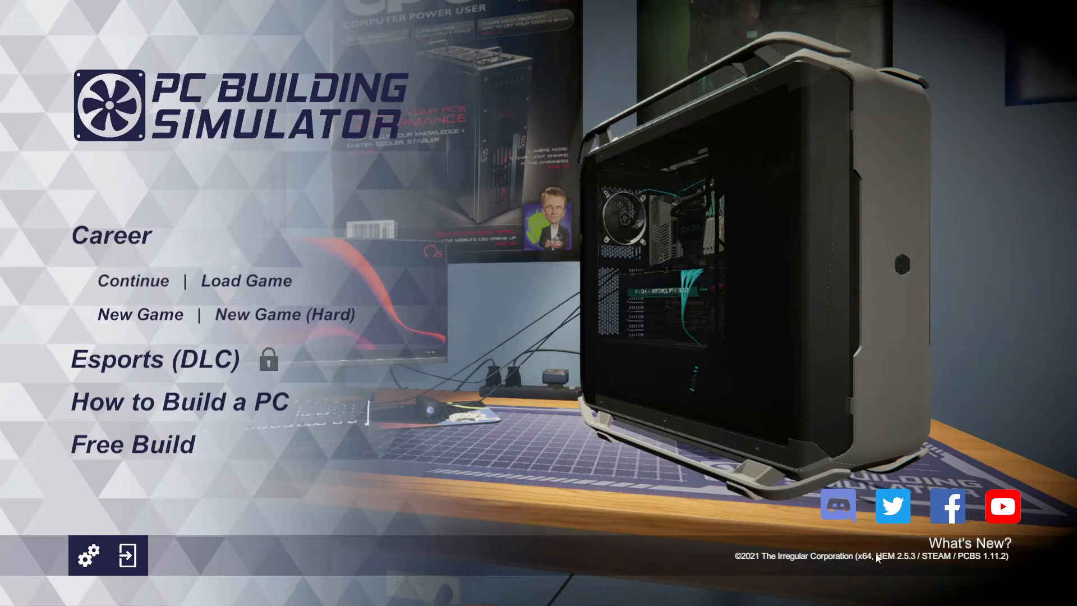
pyautogui.moveTo(803, 579)
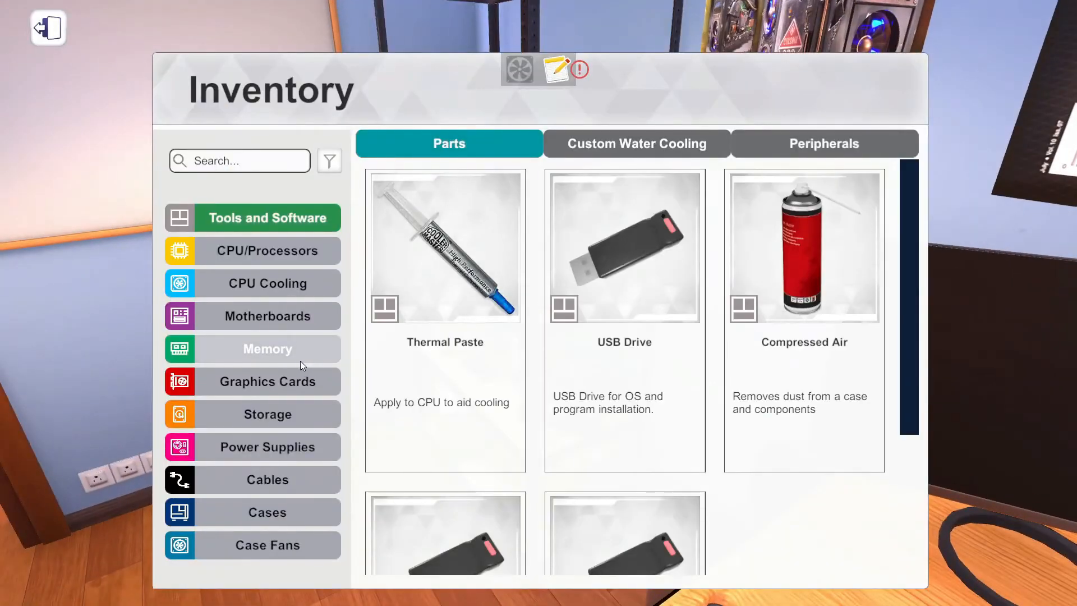
# Browse the Inventory's Graphics Cards down to the Intel Xeon Phi and NVIDIA Tesla A40.
pyautogui.click(266, 381)
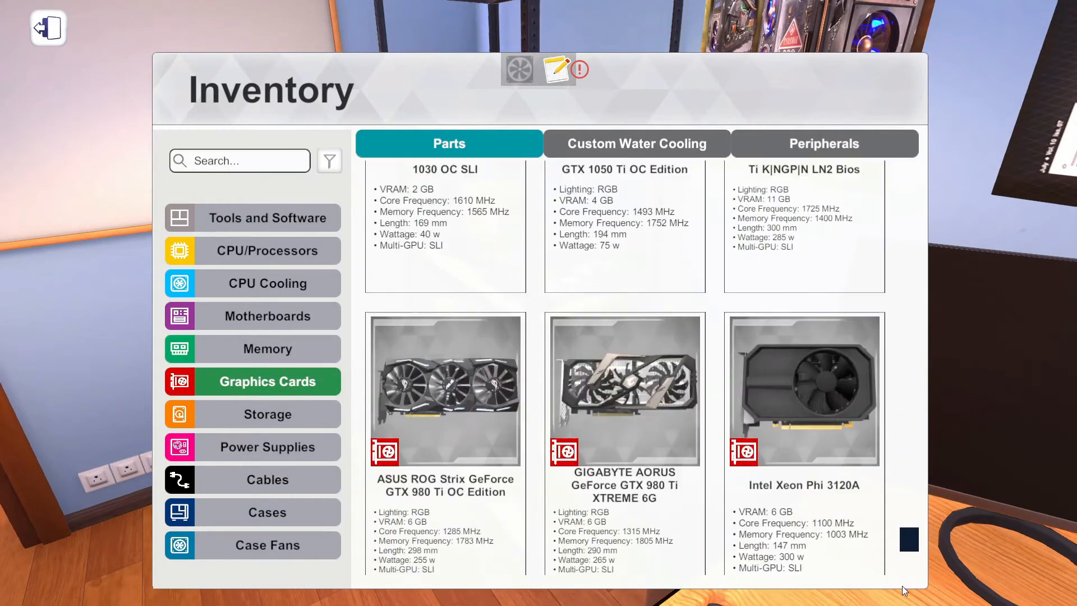
pyautogui.scroll(-3)
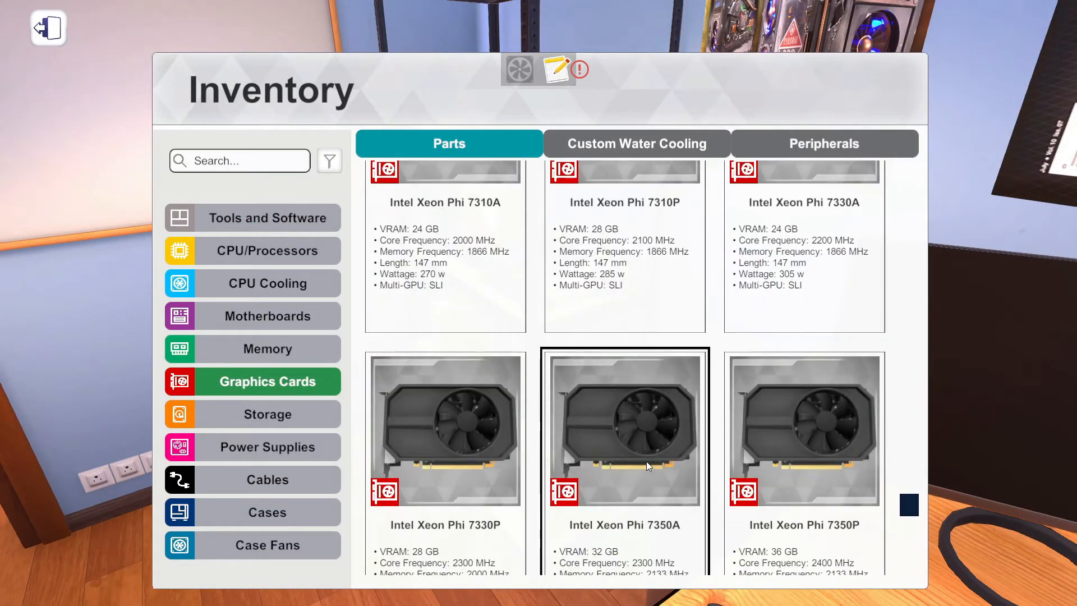
pyautogui.scroll(-3)
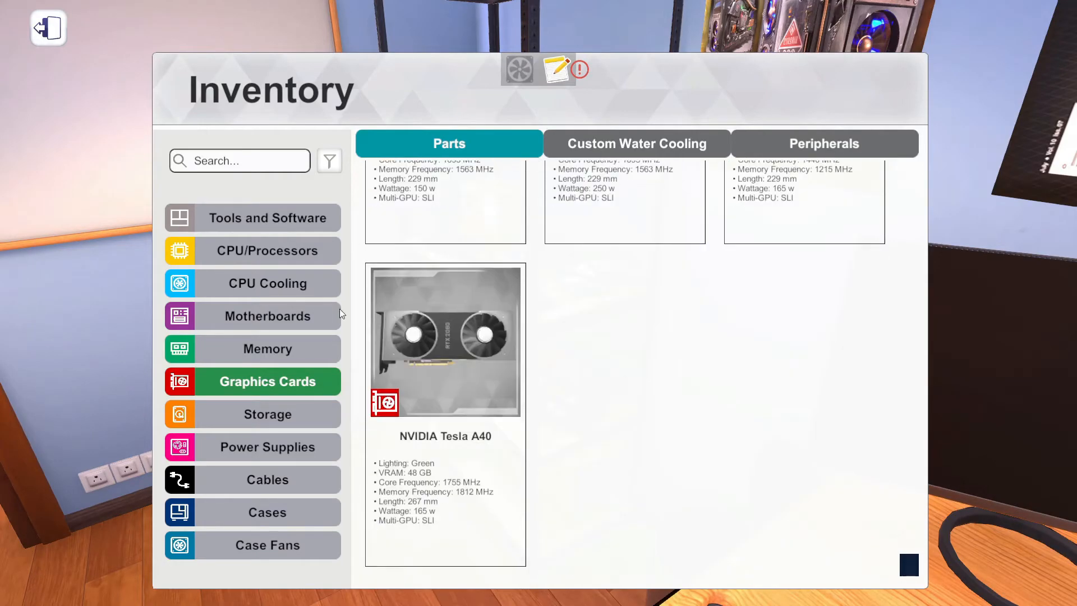
pyautogui.moveTo(775, 430)
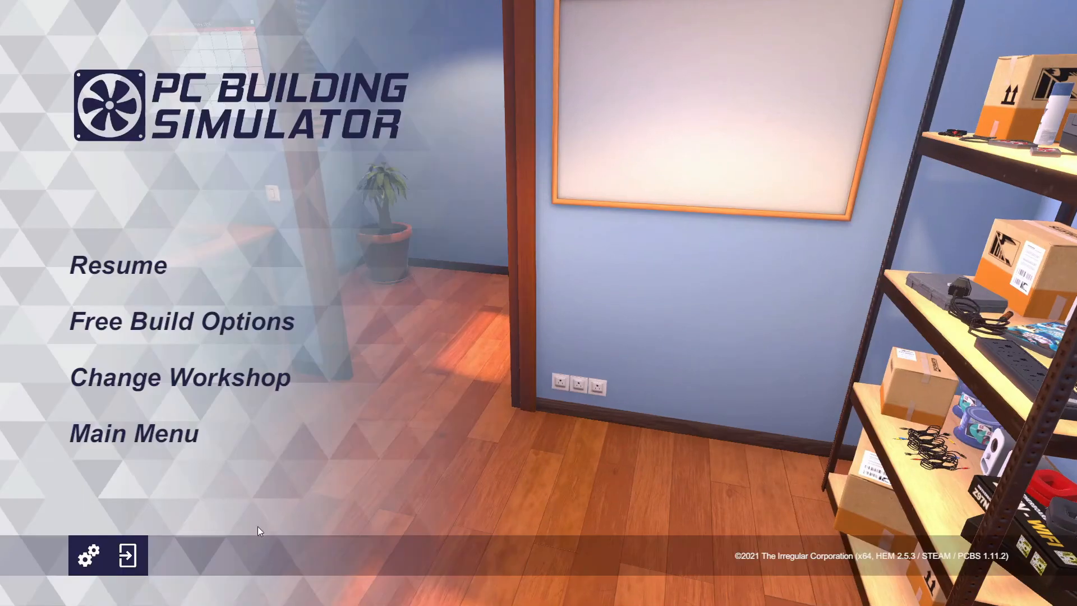
pyautogui.moveTo(452, 456)
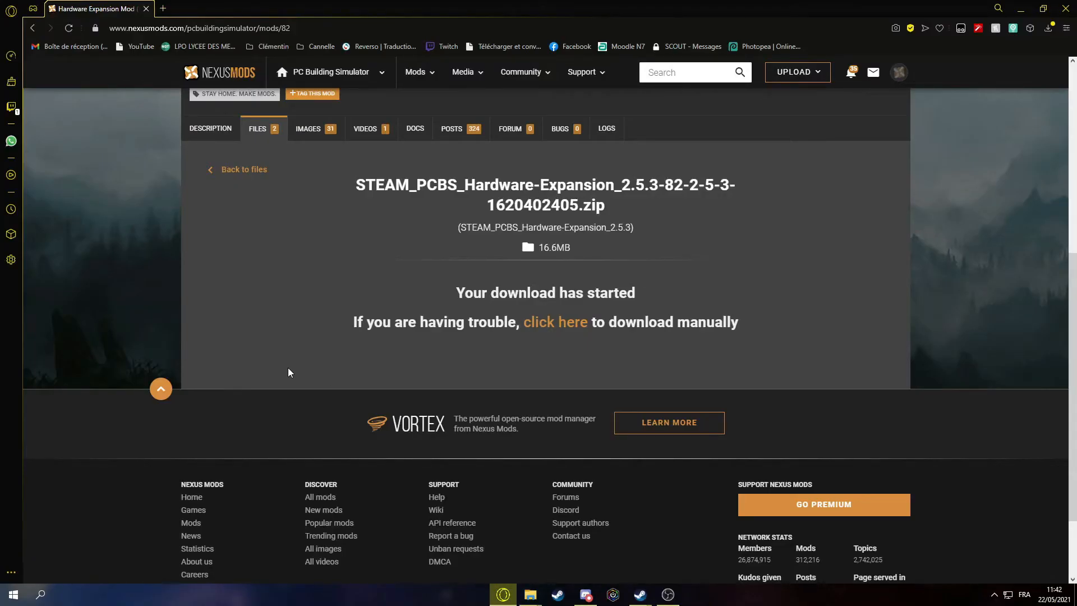
# Scroll the Hardware Expansion Mod page back to its header and download-started notice.
pyautogui.scroll(3)
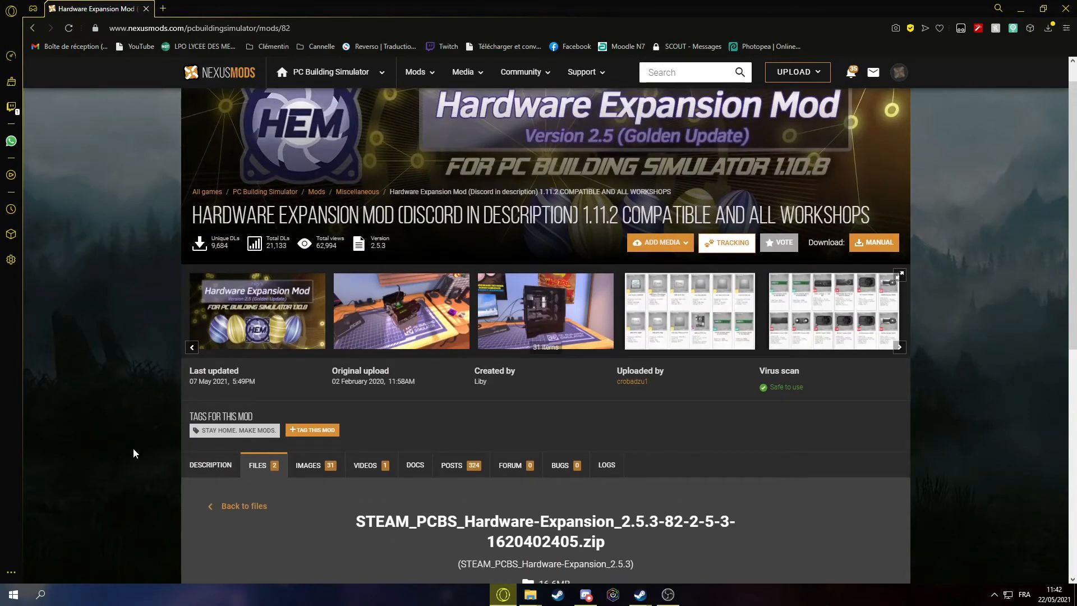
pyautogui.scroll(-3)
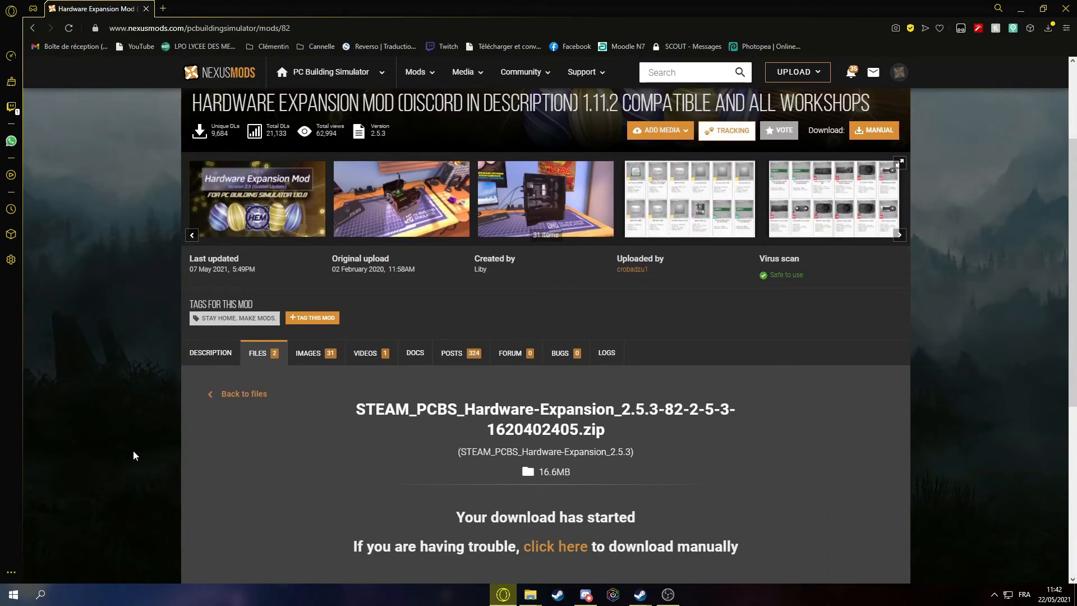